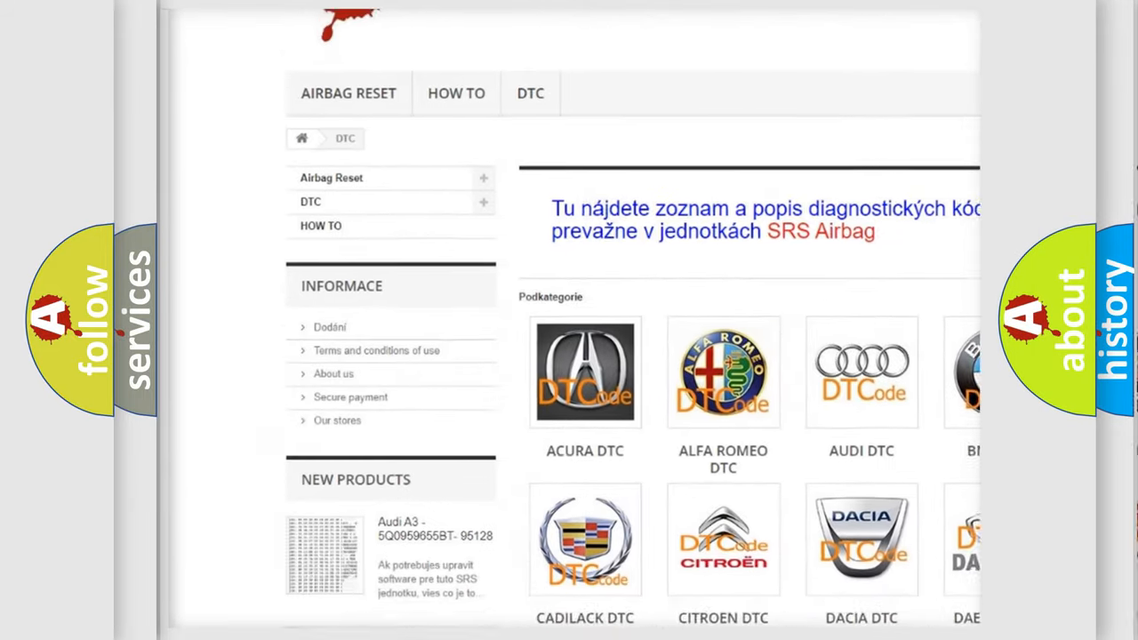
scroll(down, 3)
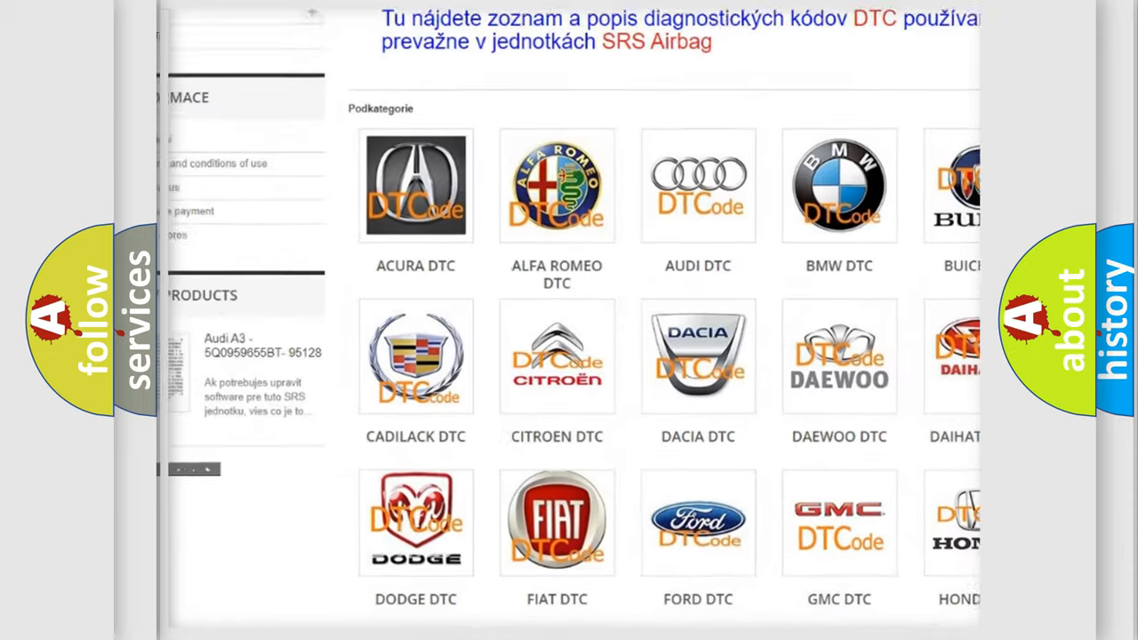
scroll(down, 3)
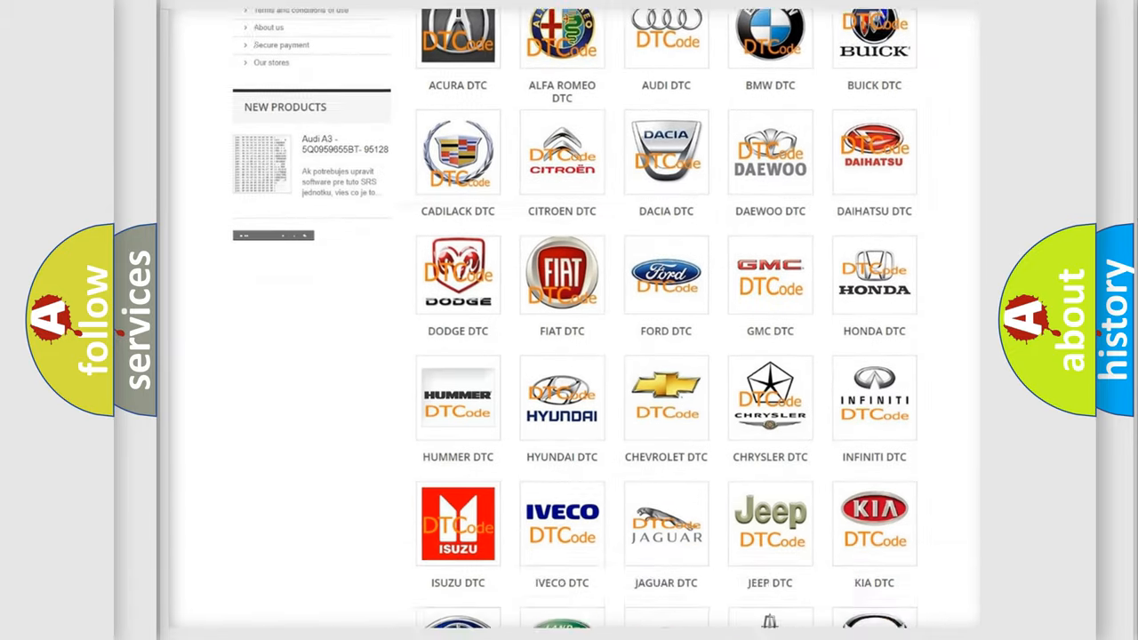
scroll(down, 3)
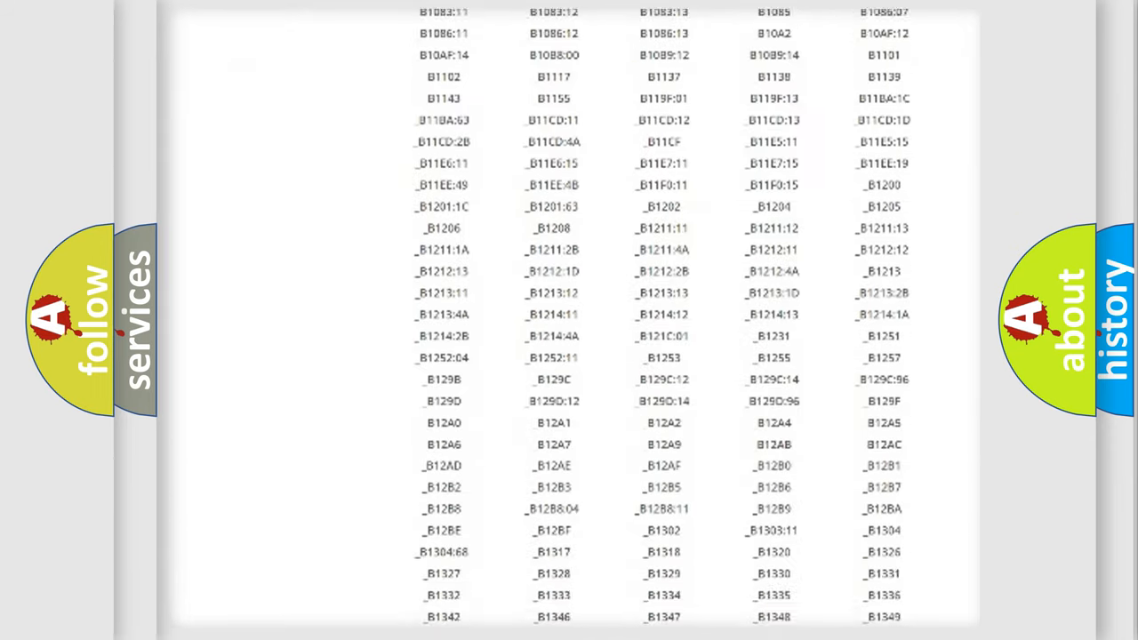
scroll(down, 3)
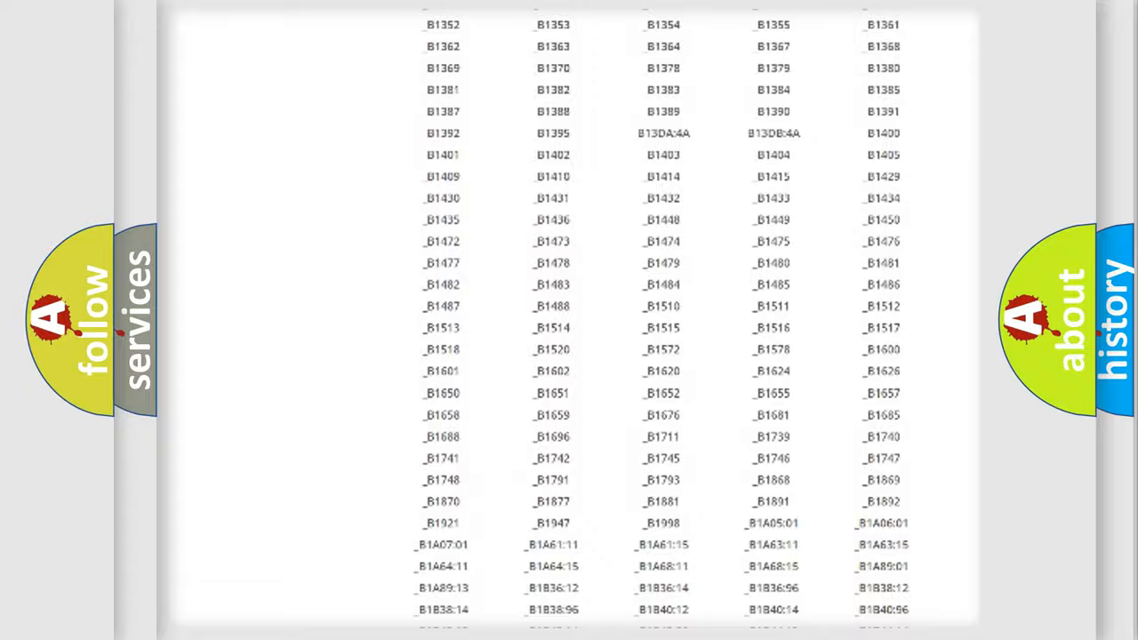